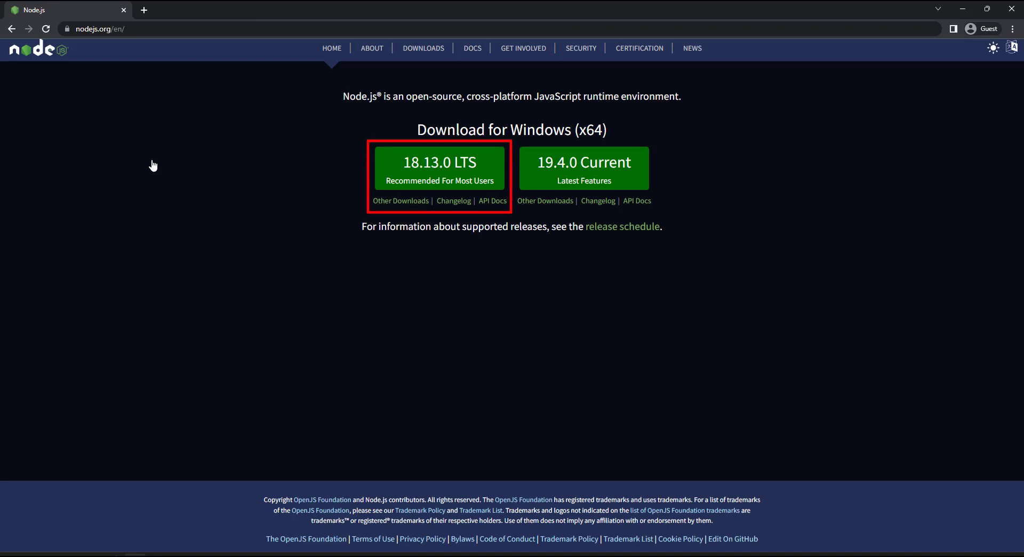
Download the Node.js 18.13.0 LTS installer and start its Setup wizard.
{"action": "left_click", "coordinate": [439, 161]}
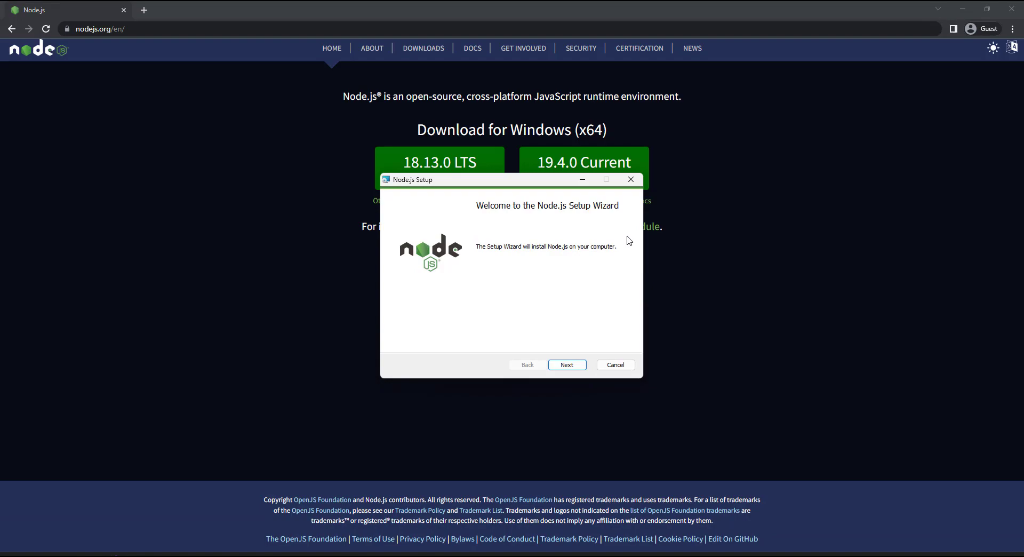
{"action": "left_click", "coordinate": [615, 363]}
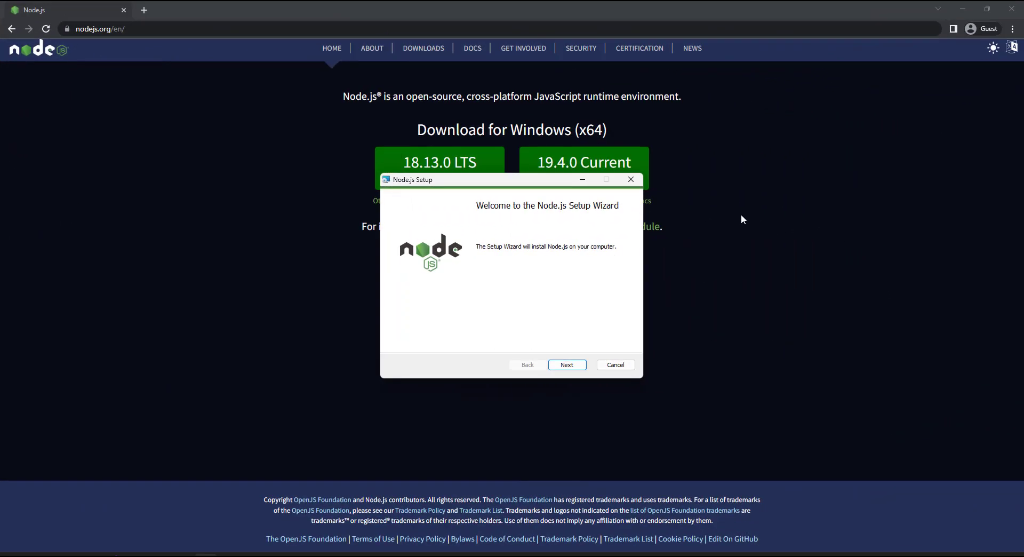
{"action": "mouse_move", "coordinate": [585, 365]}
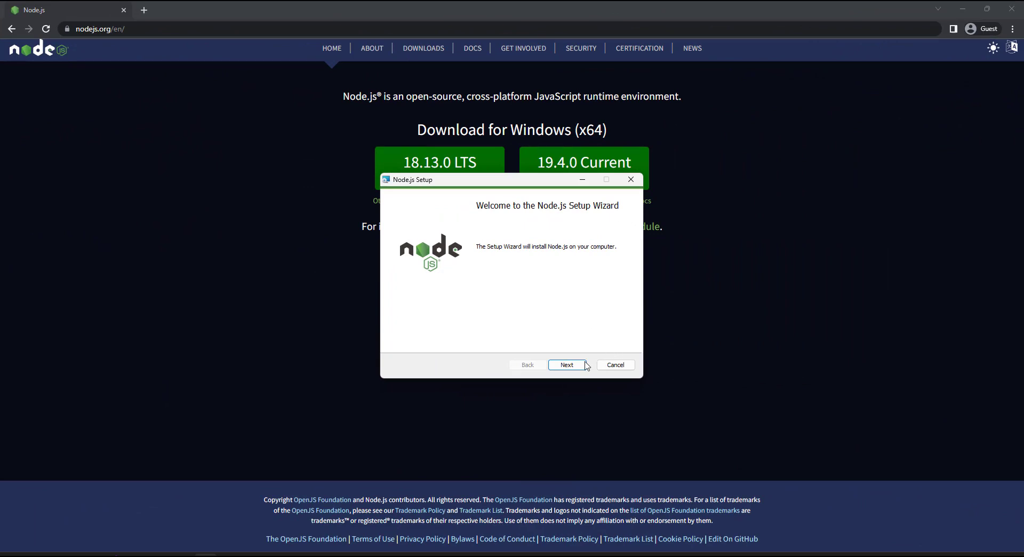
{"action": "left_click", "coordinate": [565, 363]}
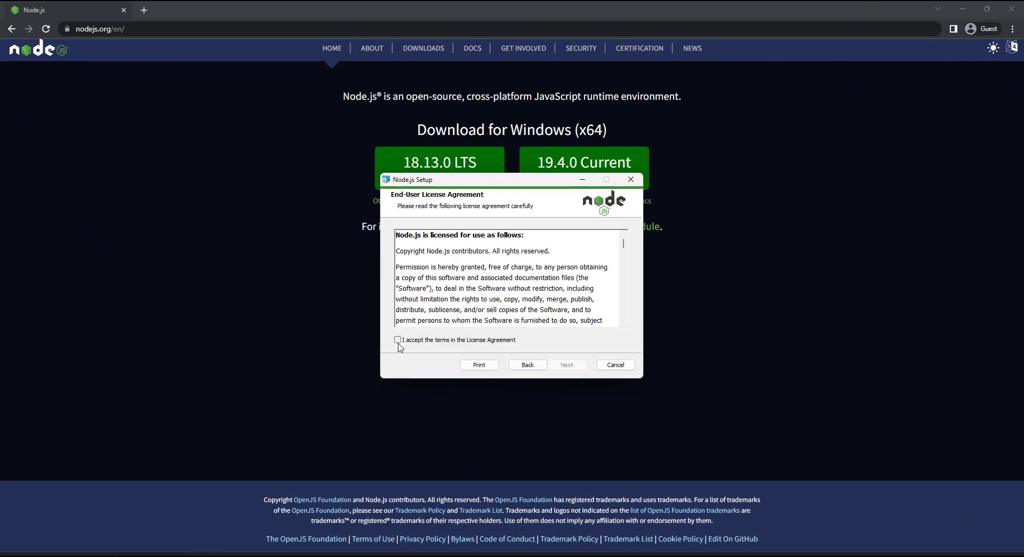
Accept the license, keep the default install folder and skip native module tools.
{"action": "left_click", "coordinate": [565, 364]}
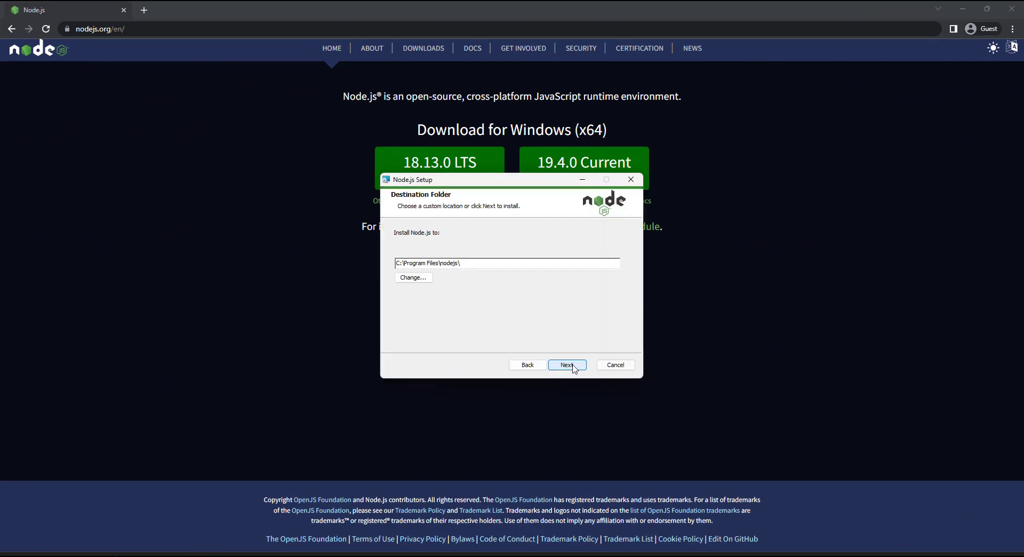
{"action": "left_click", "coordinate": [566, 364]}
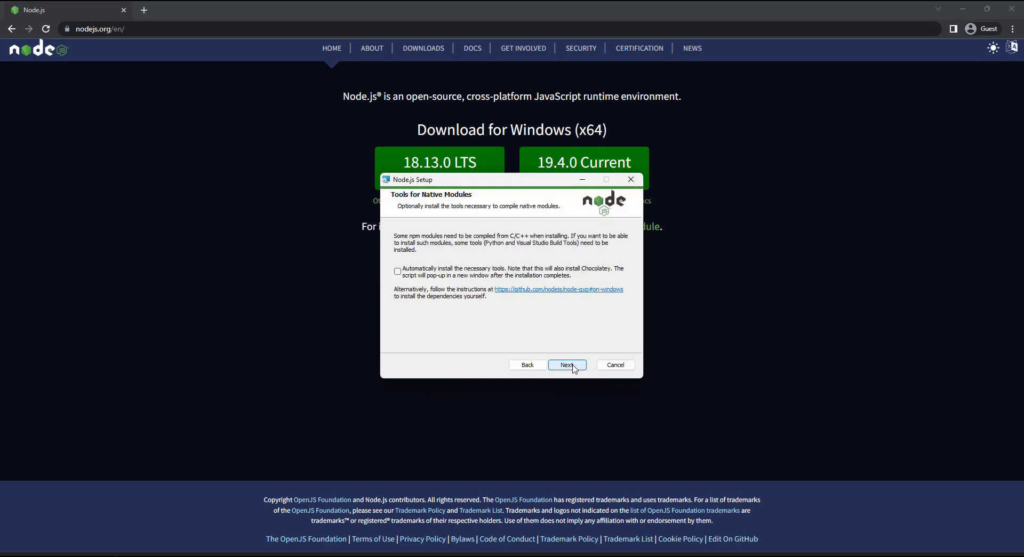
{"action": "left_click", "coordinate": [566, 364]}
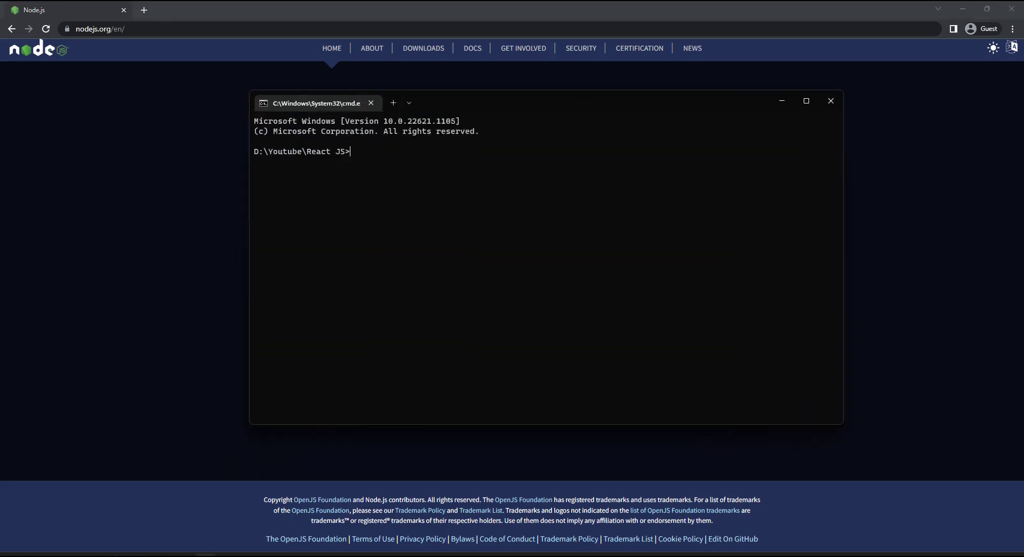
Run node --version (reporting v16.18.1) and npm --version in cmd.
{"action": "type", "text": "n"}
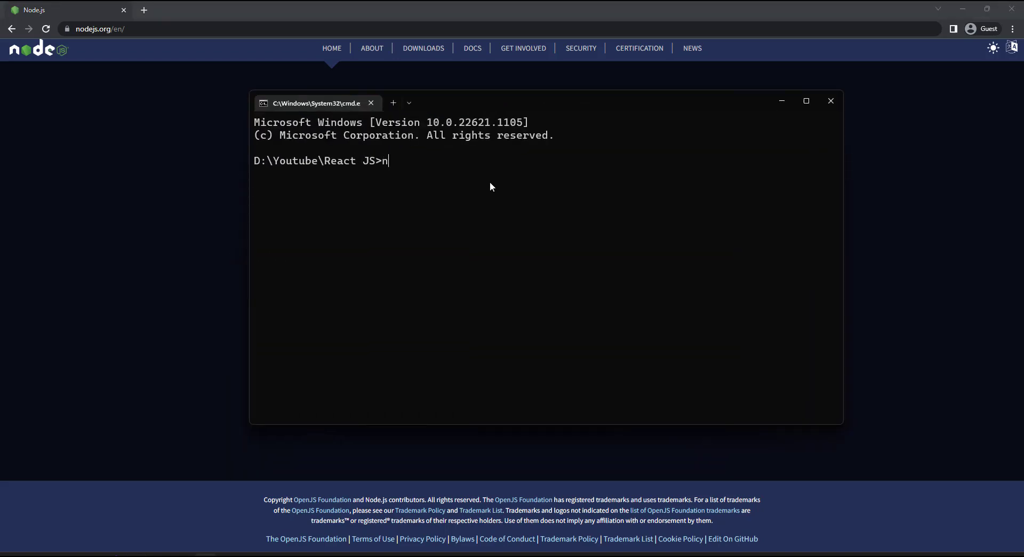
{"action": "type", "text": "ode --versio"}
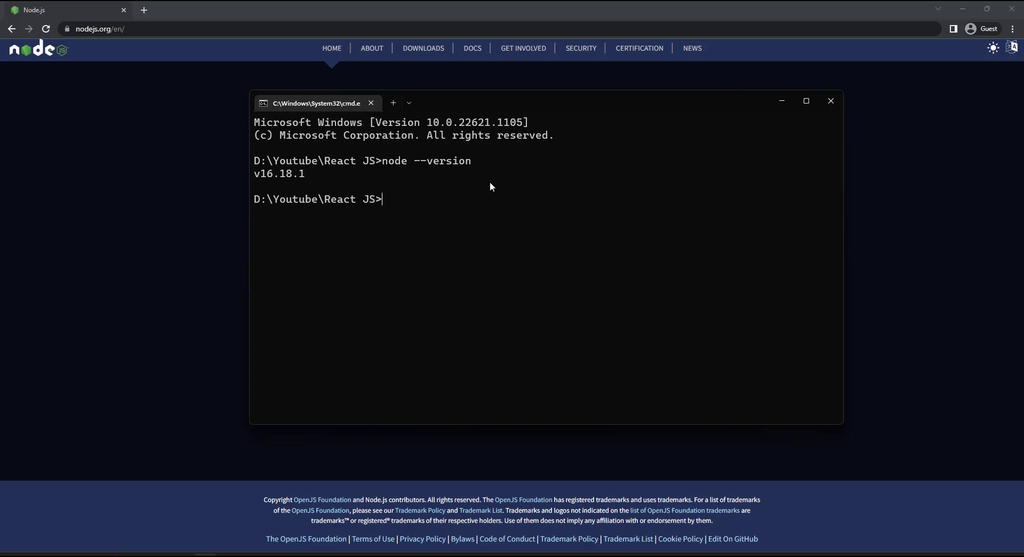
{"action": "type", "text": "npm --vers"}
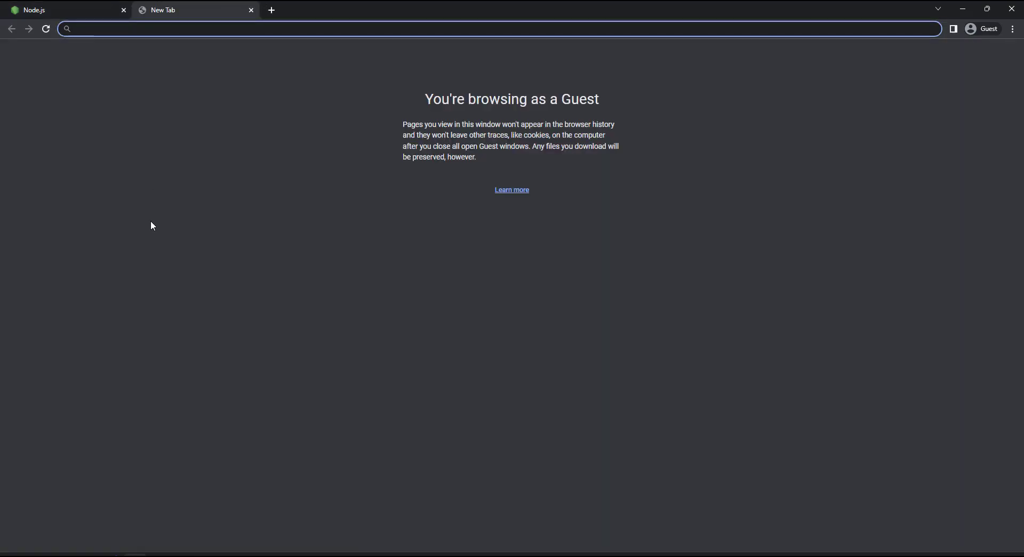
Search Google for 'vs code' and open the Visual Studio Code result.
{"action": "type", "text": "vs"}
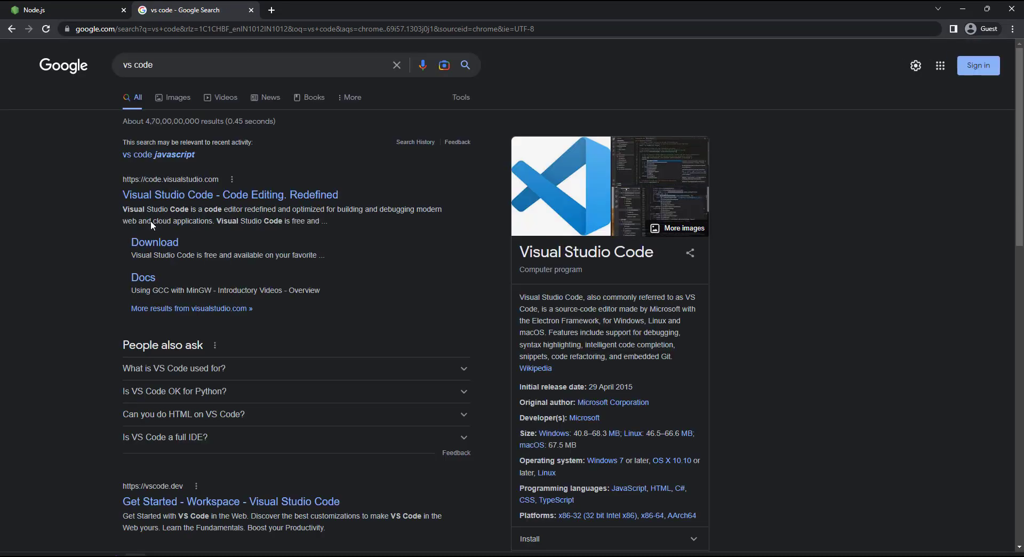
{"action": "left_click", "coordinate": [230, 194]}
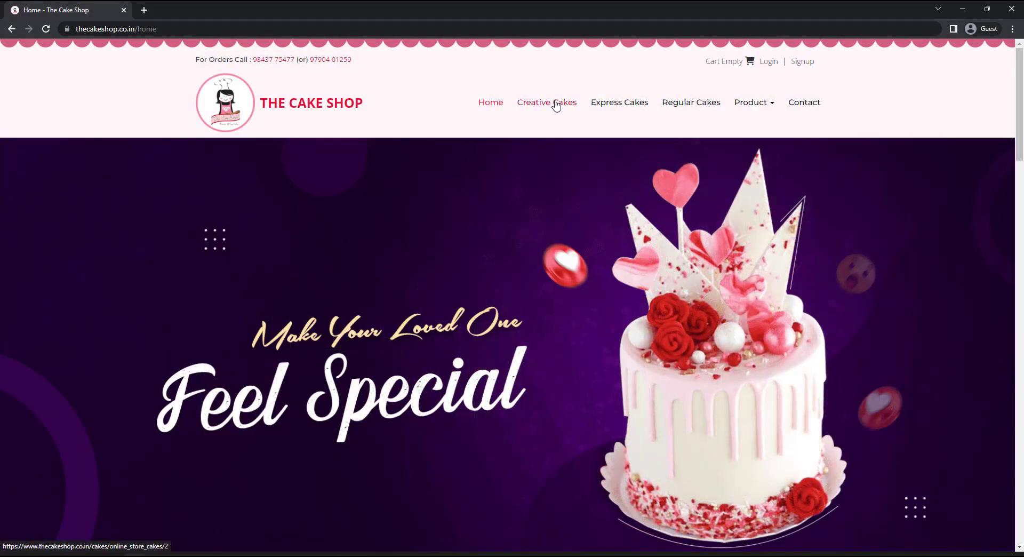
Visit the Creative cakes page and return to the home page.
{"action": "left_click", "coordinate": [546, 102]}
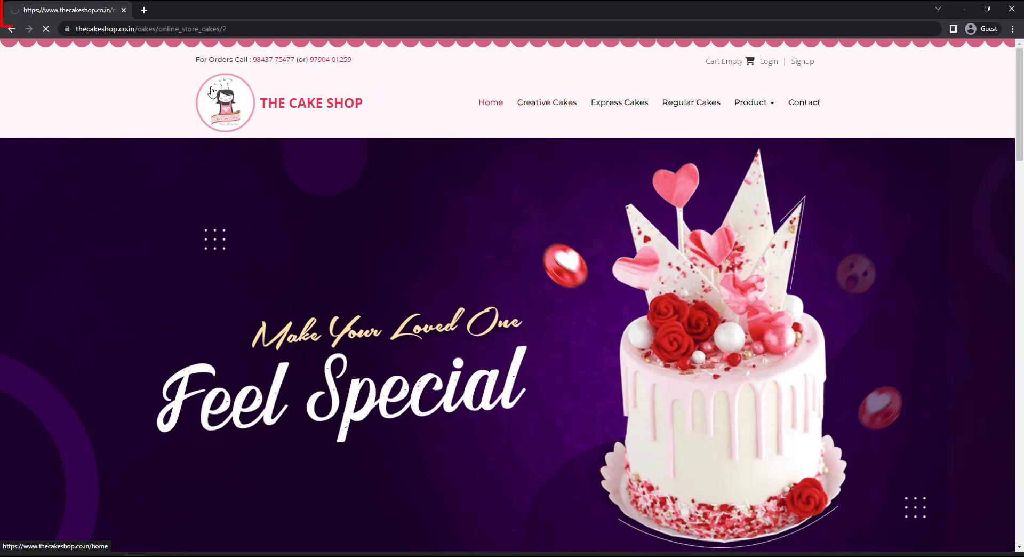
{"action": "left_click", "coordinate": [545, 102]}
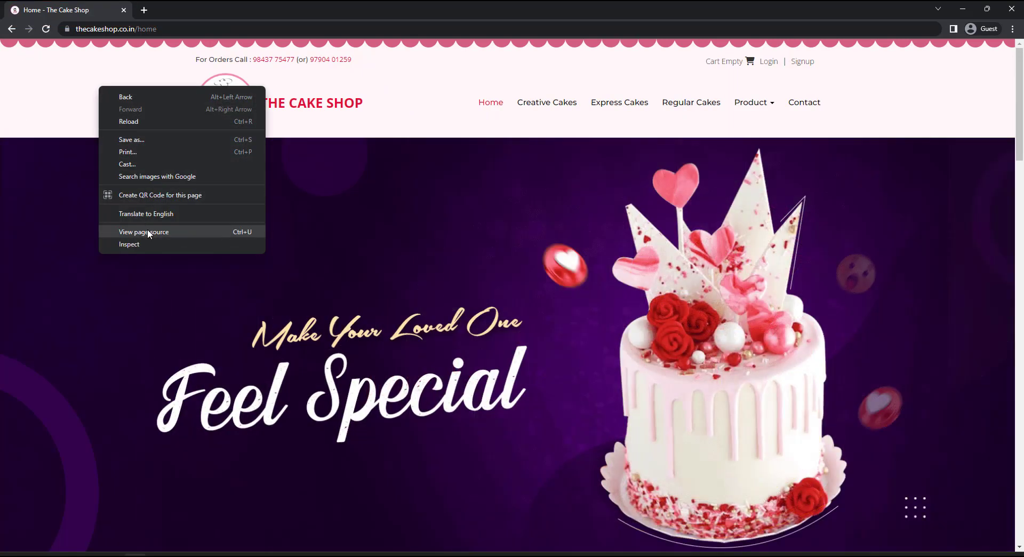
View the HTML source of the home page and the Creative page.
{"action": "left_click", "coordinate": [143, 231]}
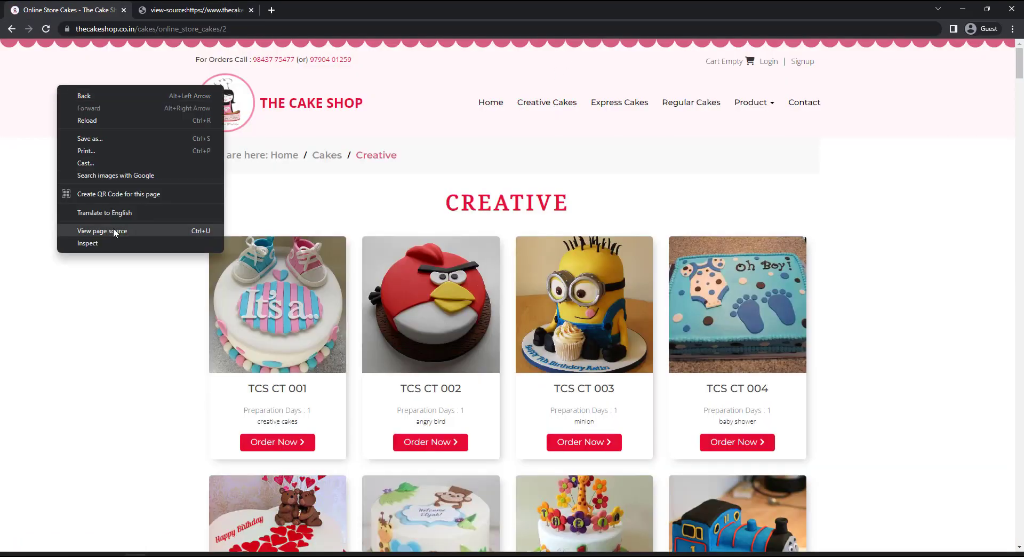
{"action": "left_click", "coordinate": [103, 230]}
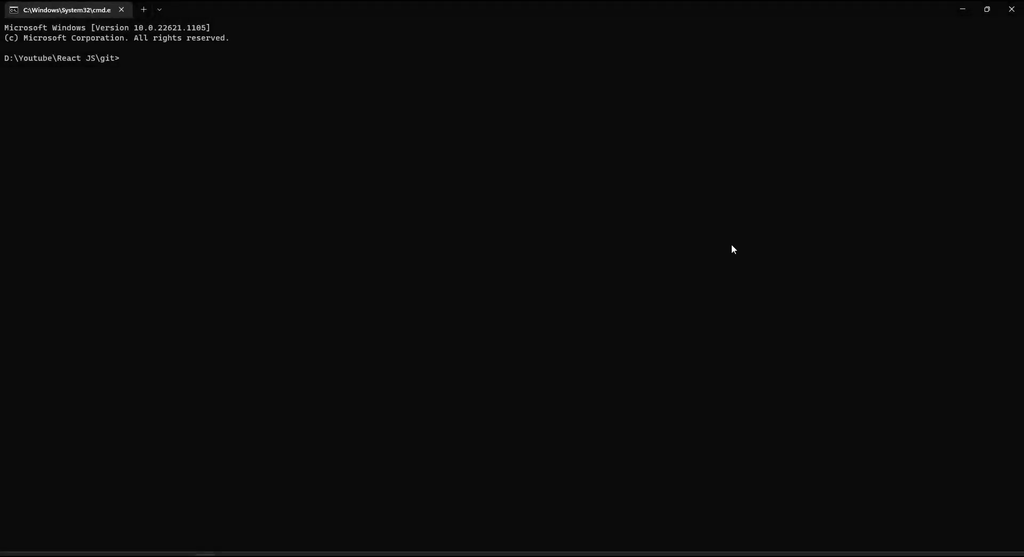
{"action": "mouse_move", "coordinate": [179, 63]}
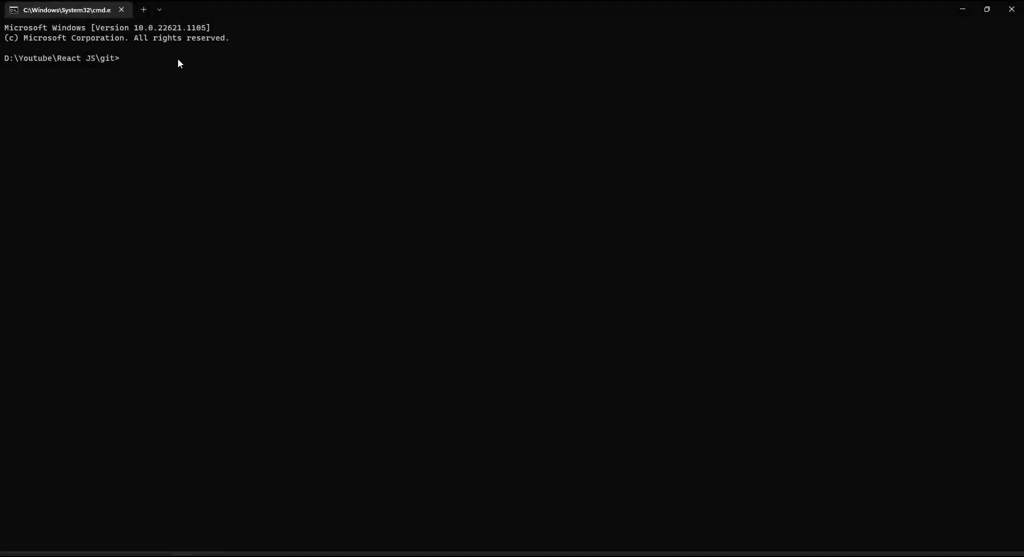
Move into React-JS---Zero-to-Hero and run npx create-react-app my-first-react-app.
{"action": "type", "text": "cd React-JS---Zero-to-Hero"}
{"action": "type", "text": "np"}
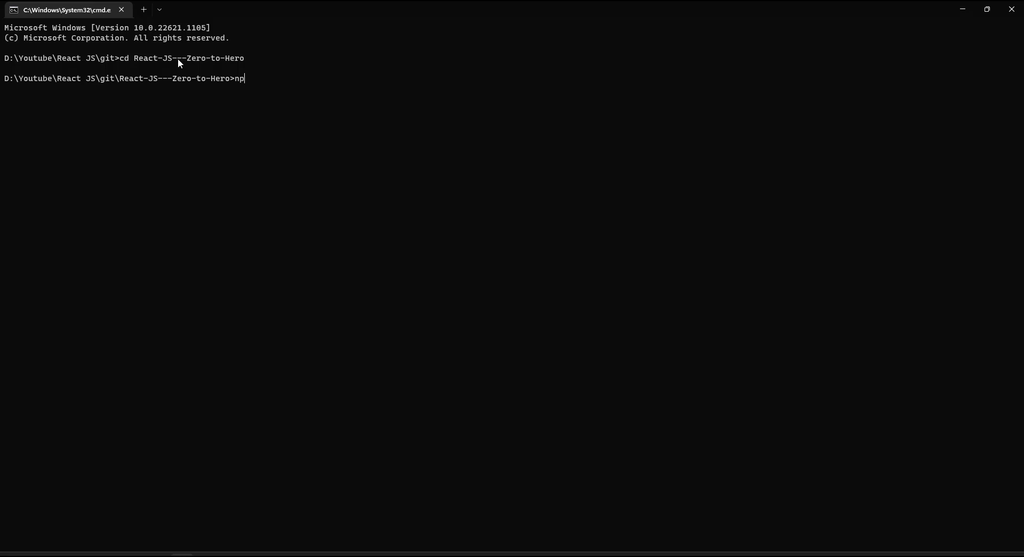
{"action": "type", "text": "x create"}
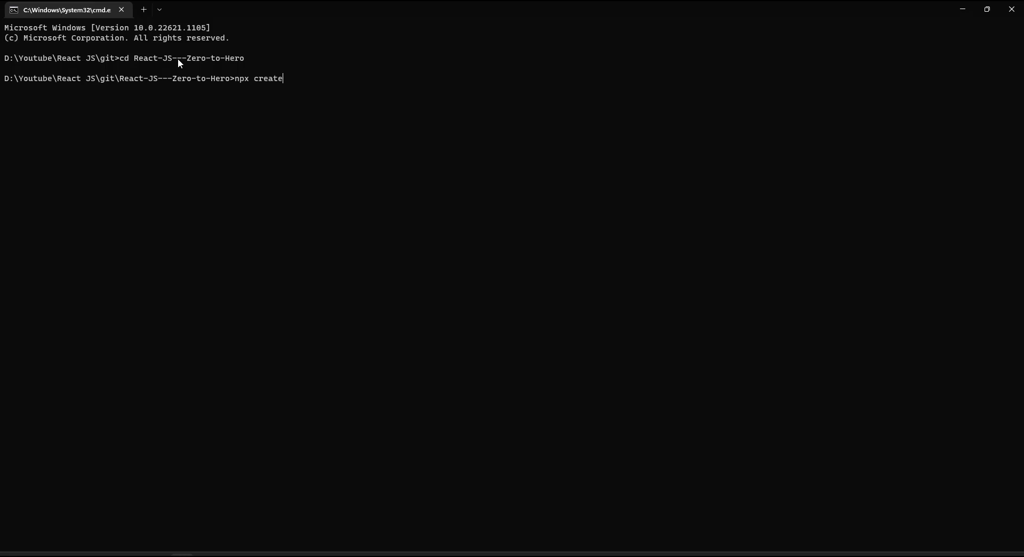
{"action": "type", "text": "-react-app"}
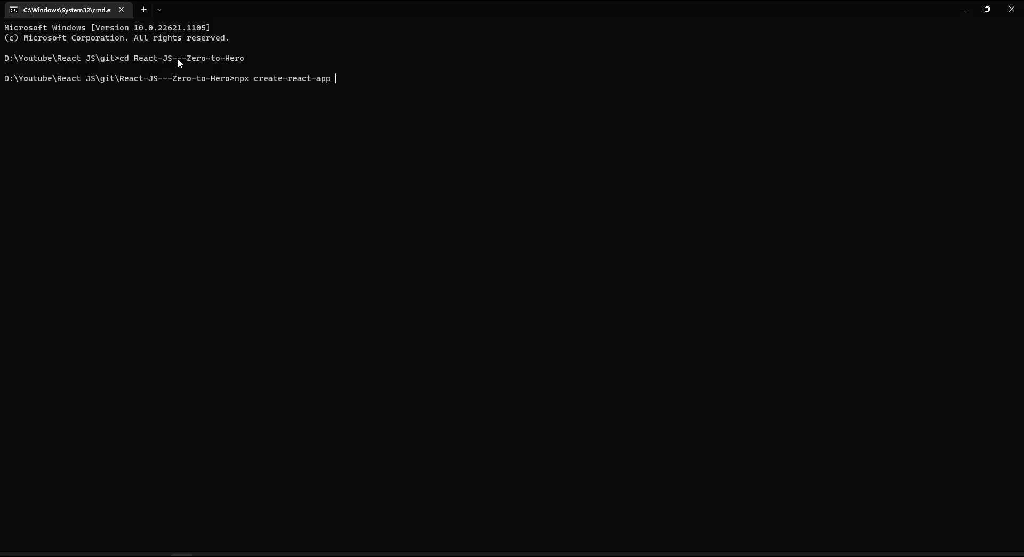
{"action": "type", "text": "m"}
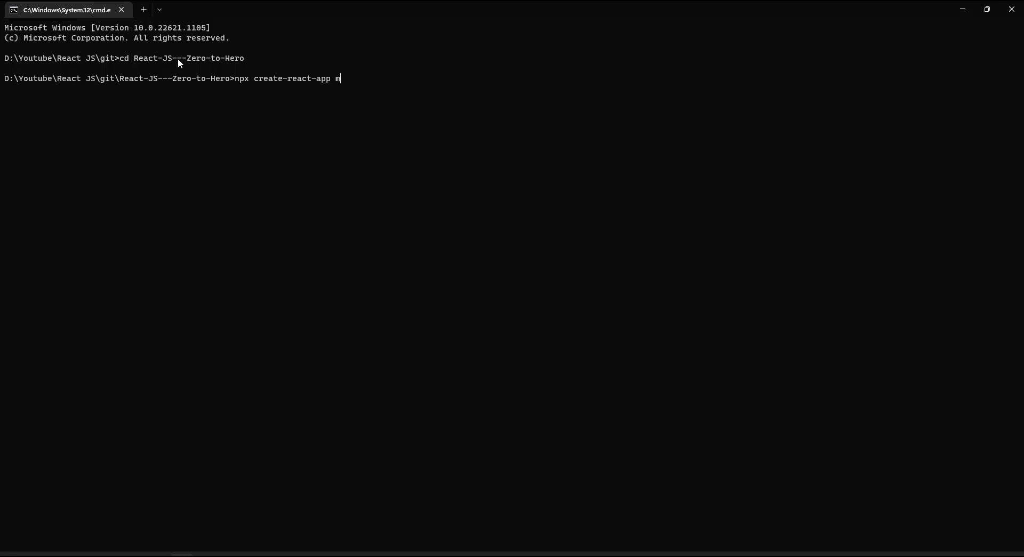
{"action": "type", "text": "y-first-rea"}
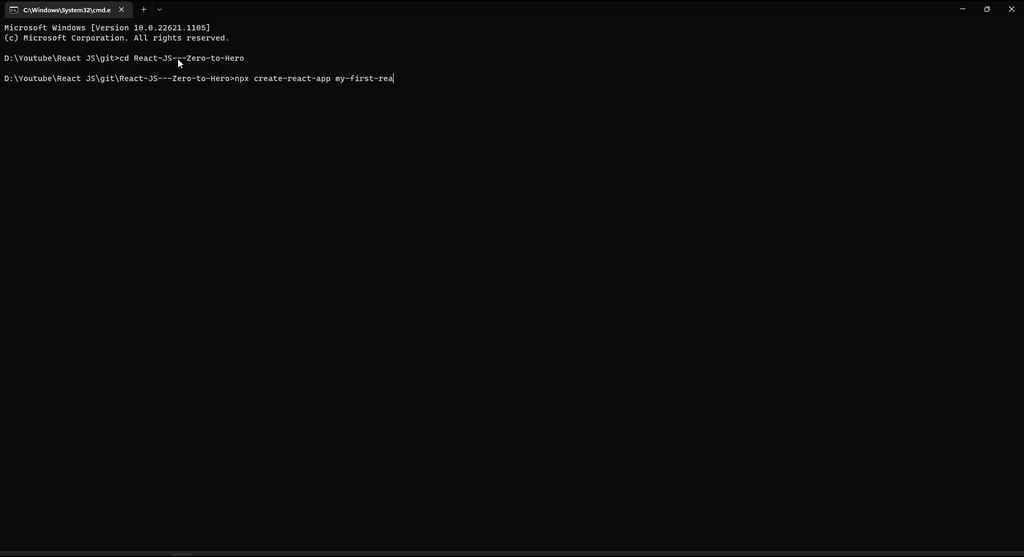
{"action": "type", "text": "ct-app"}
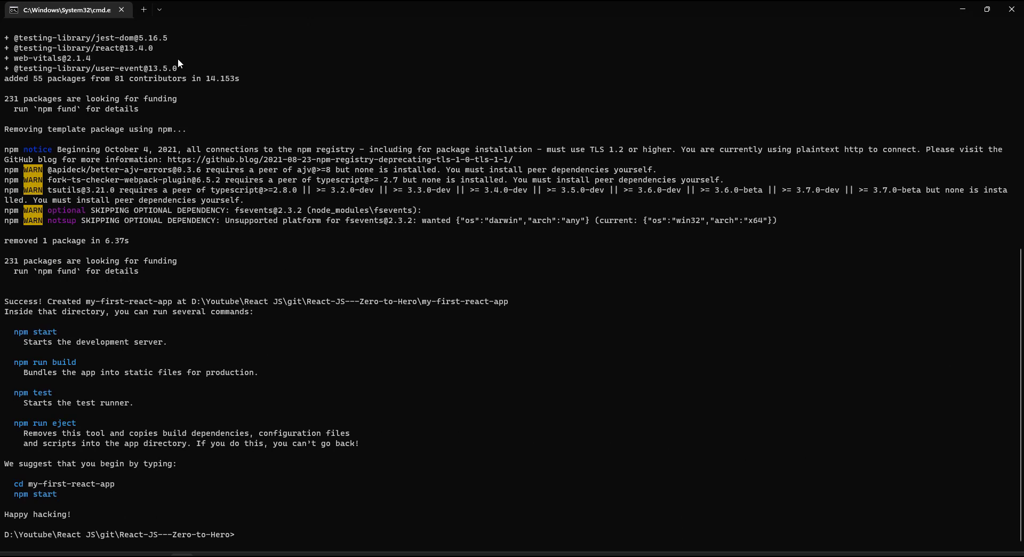
Change into my-first-react-app and start it with npm start.
{"action": "type", "text": "cd my-first-react-app"}
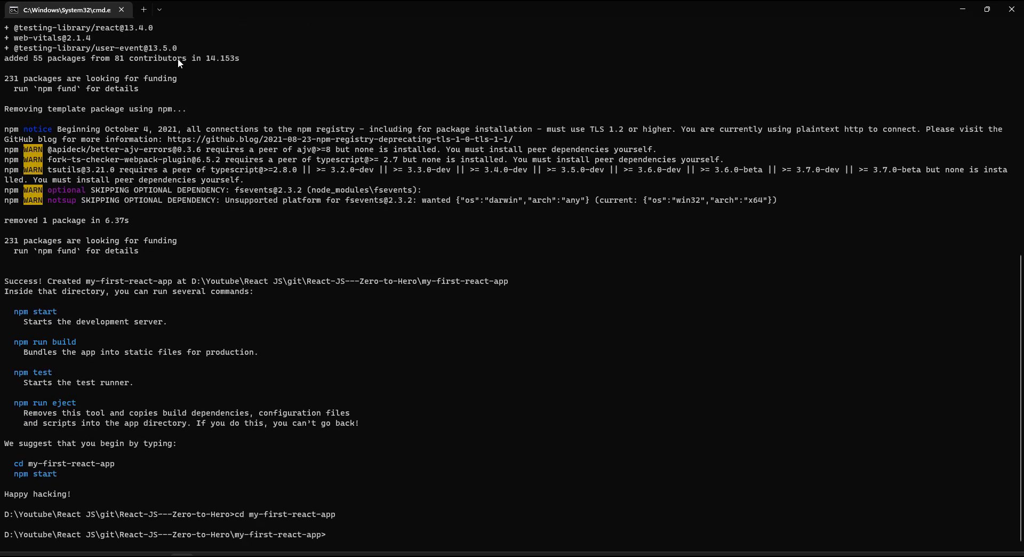
{"action": "type", "text": "npm s"}
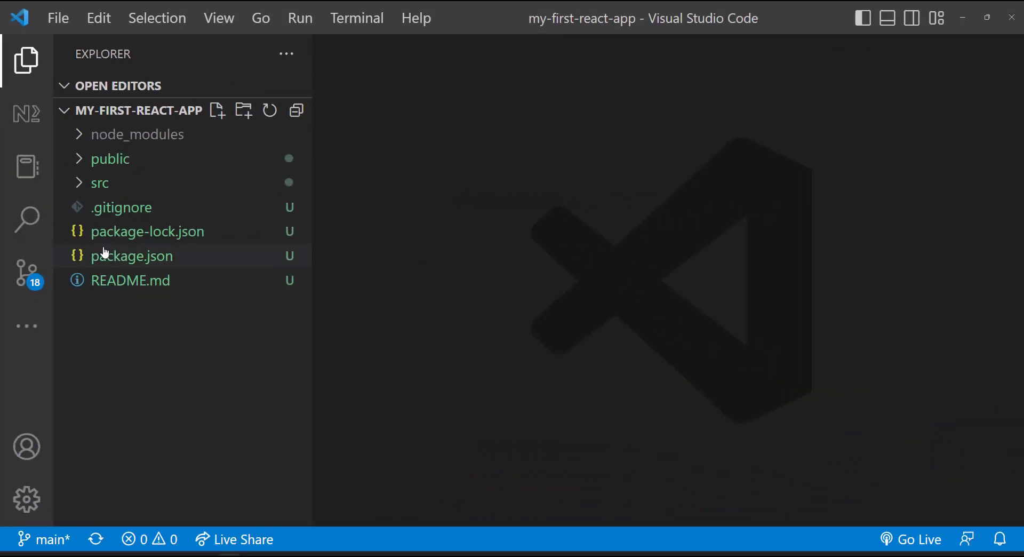
Expand the src folder of my-first-react-app to show App.js, index.js and related files.
{"action": "left_click", "coordinate": [100, 183]}
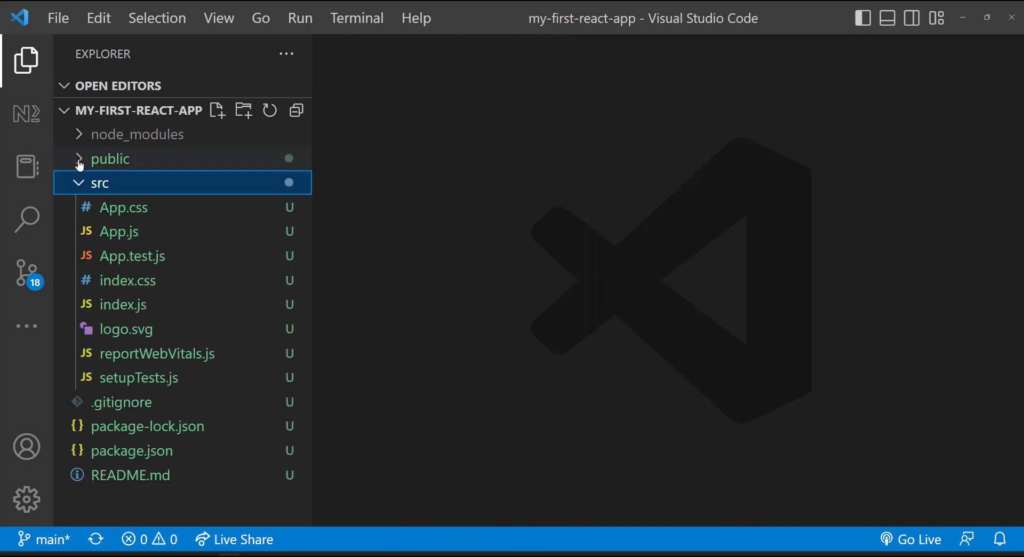